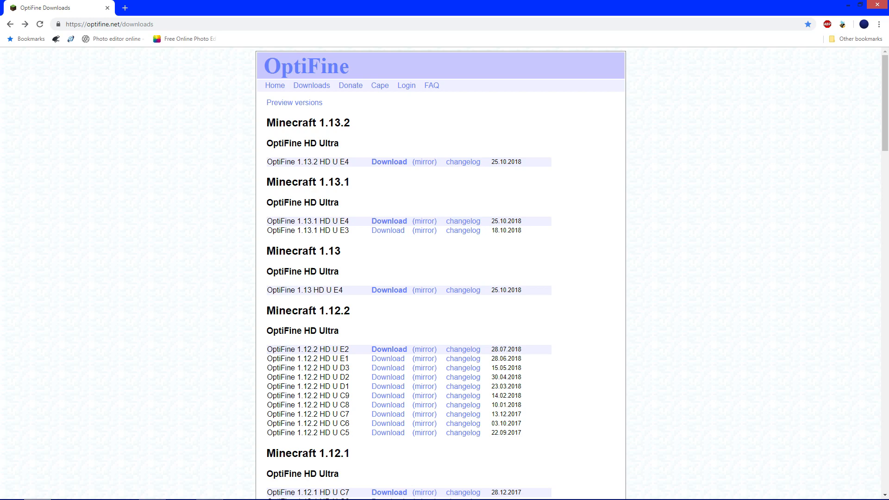
# - Download OptiFine_1.13.2_HD_U_E4.jar from the OptiFine 1.13.2 HD Ultra listing
pyautogui.doubleClick(338, 122)
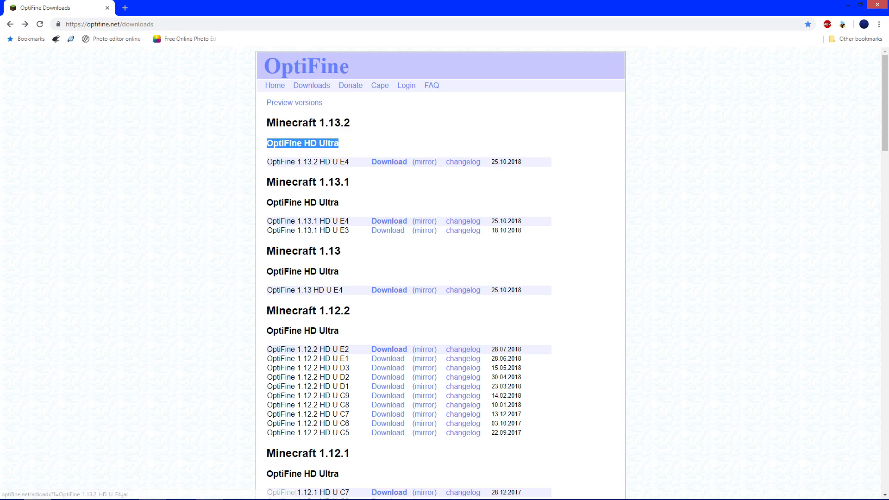
pyautogui.click(389, 162)
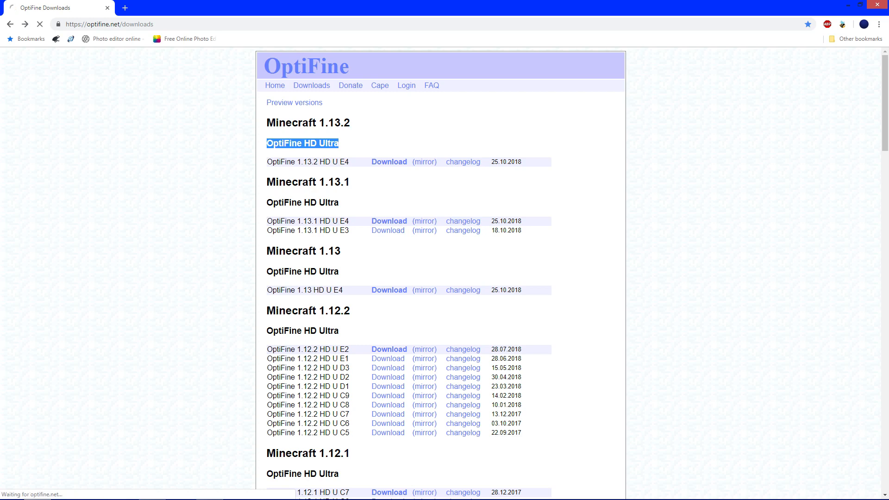
pyautogui.click(389, 161)
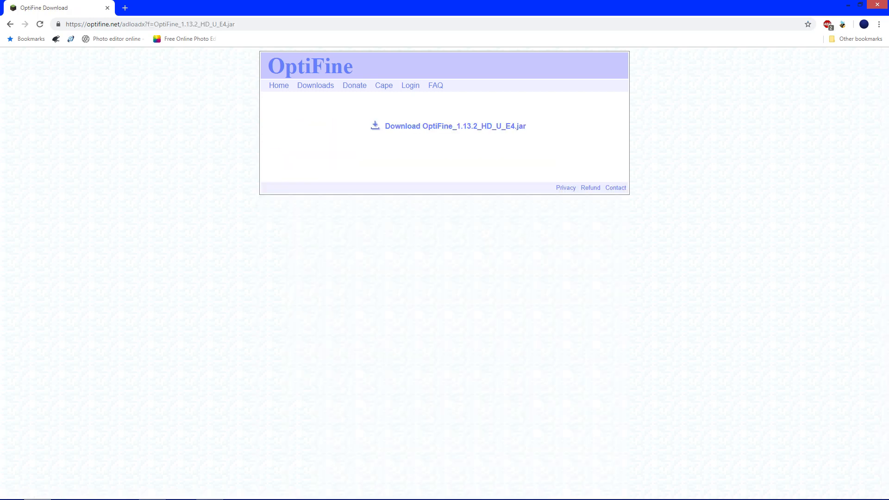
pyautogui.moveTo(455, 126)
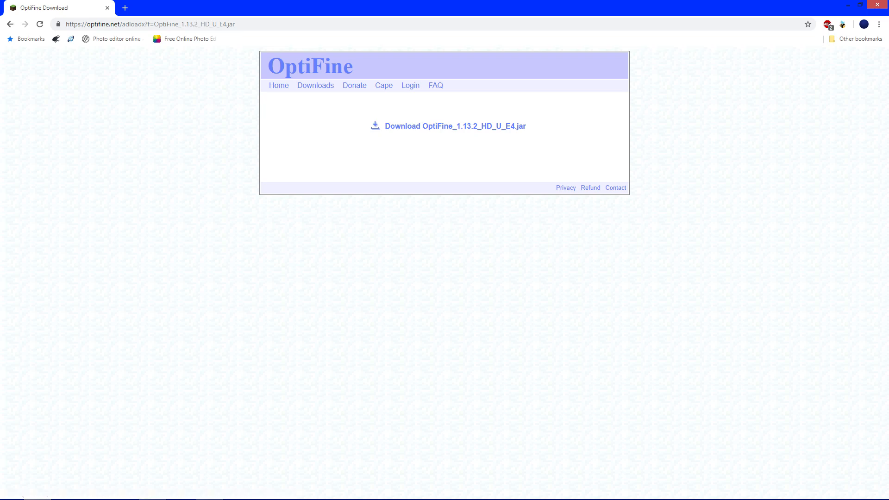
pyautogui.click(447, 126)
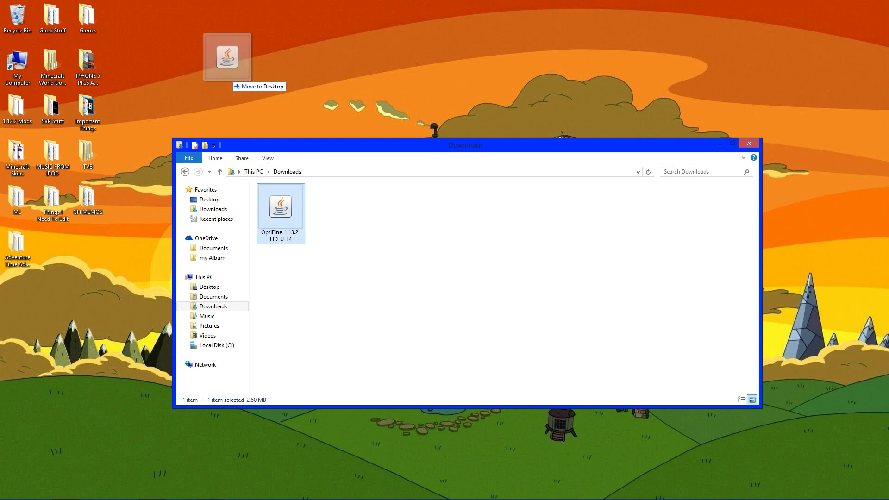
# - Drag the OptiFine_1.13.2_HD_U_E4 file from Downloads onto the desktop
pyautogui.moveTo(281, 204); pyautogui.dragTo(227, 56)
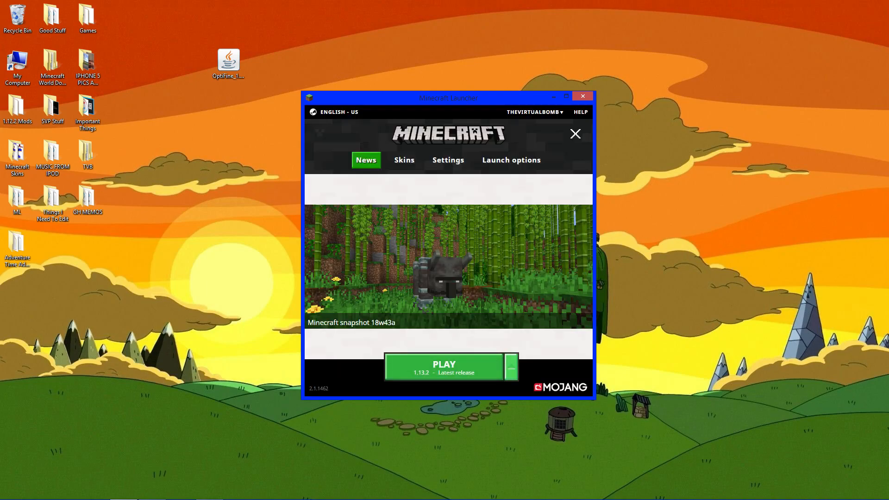
# - Launch Minecraft 1.13.2 latest release once, then quit from the title screen
pyautogui.click(515, 367)
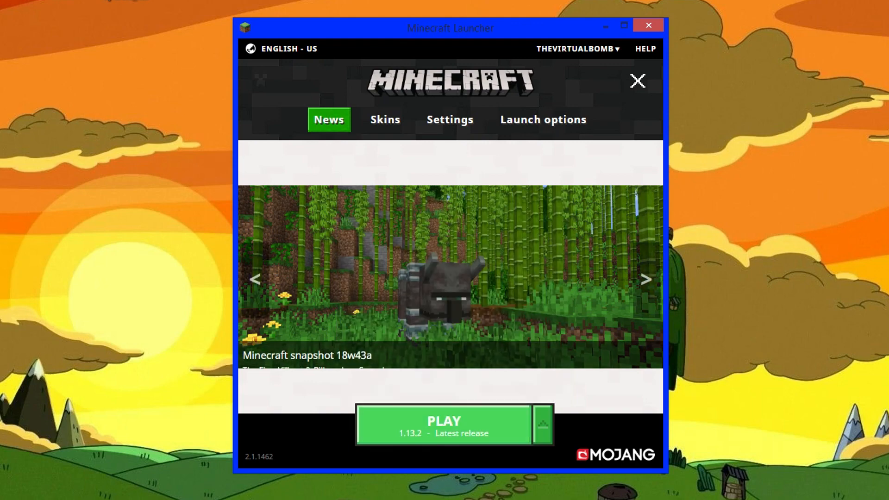
pyautogui.click(444, 424)
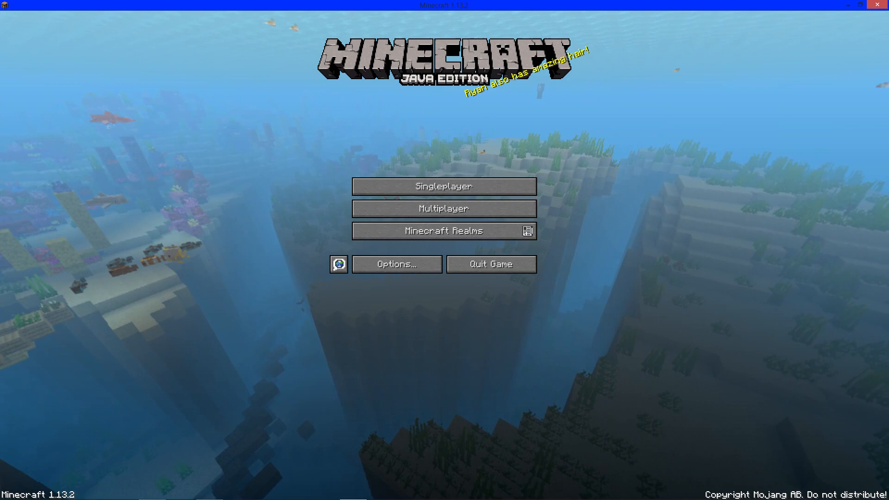
pyautogui.moveTo(490, 263)
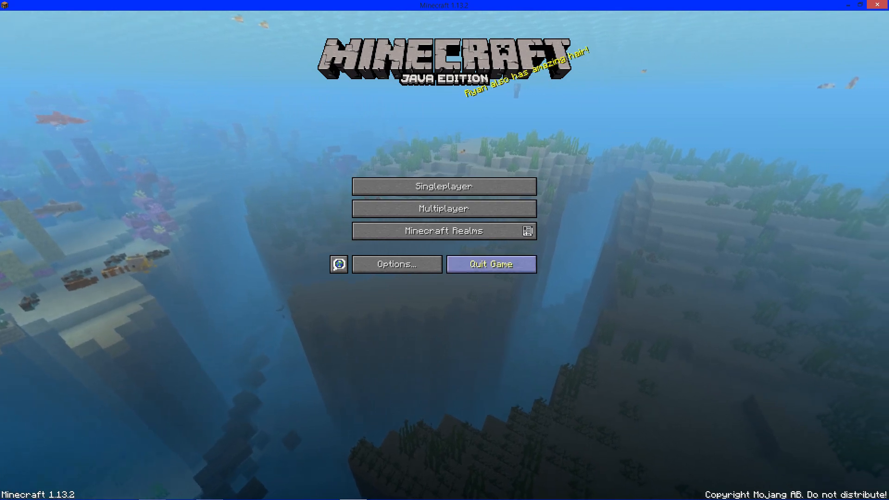
pyautogui.click(491, 263)
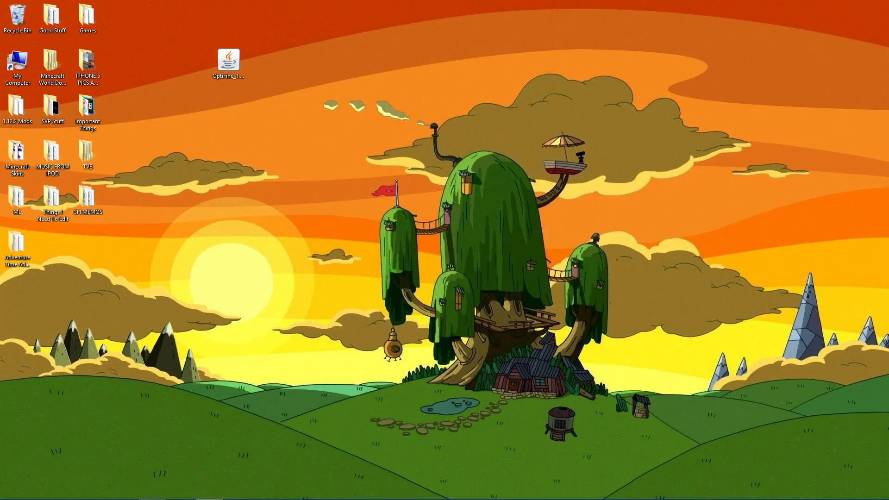
# - Run the OptiFine jar with Java, install it, and dismiss the success message
pyautogui.click(228, 61)
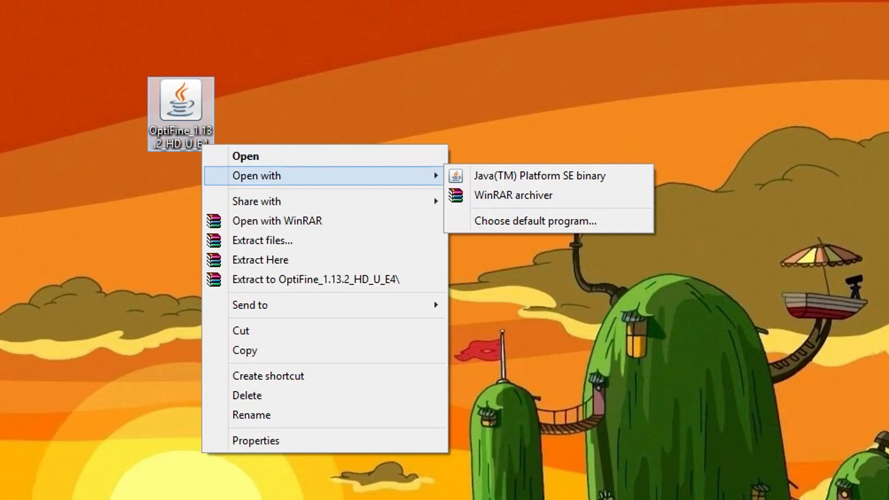
pyautogui.moveTo(540, 175)
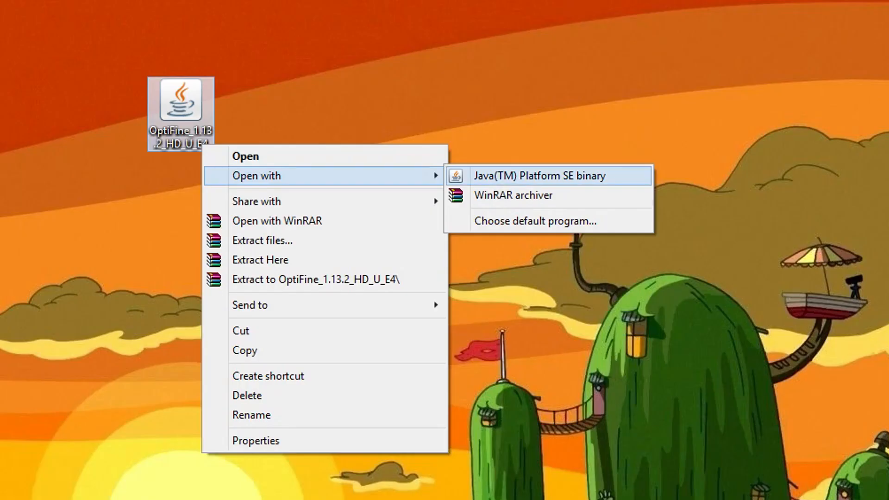
pyautogui.click(540, 175)
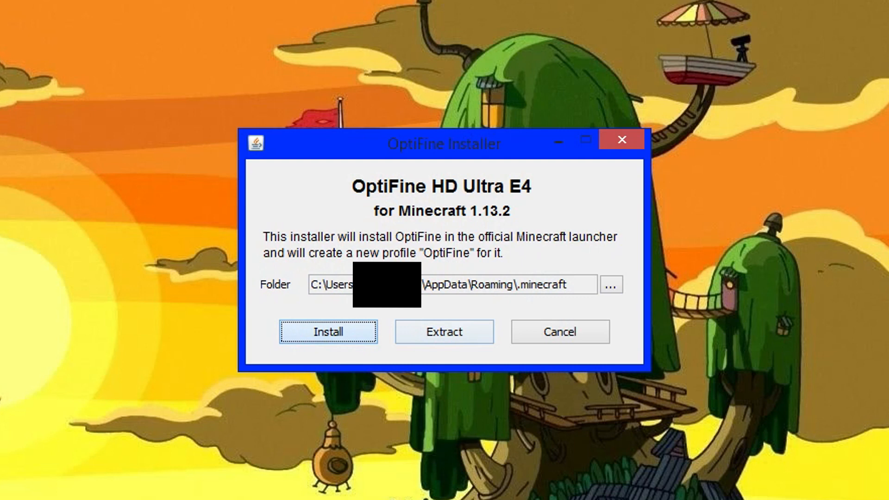
pyautogui.click(328, 332)
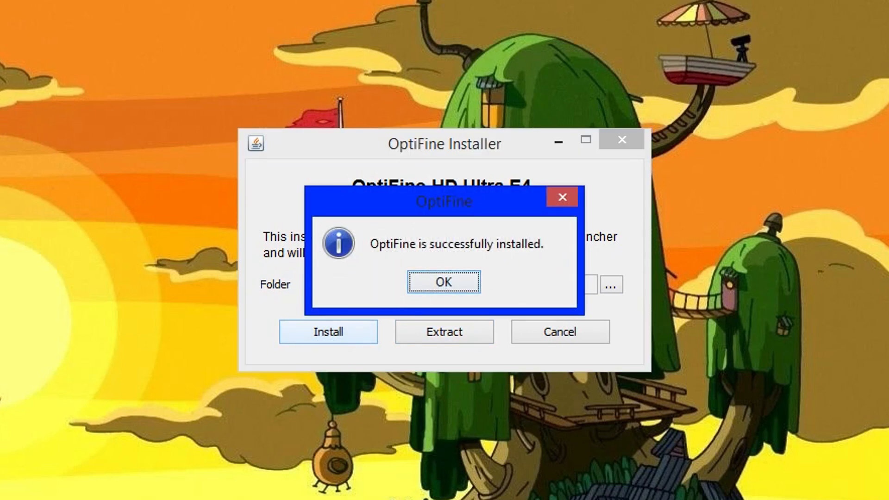
pyautogui.click(445, 281)
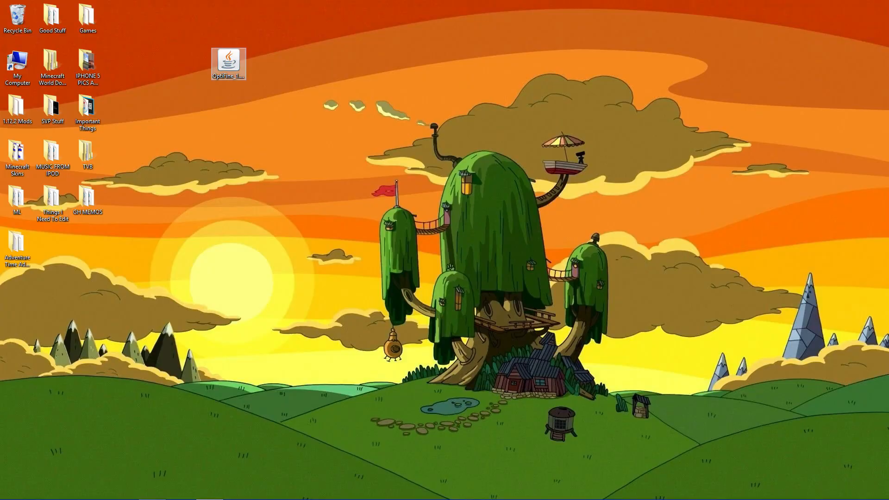
pyautogui.moveTo(228, 62); pyautogui.dragTo(158, 22)
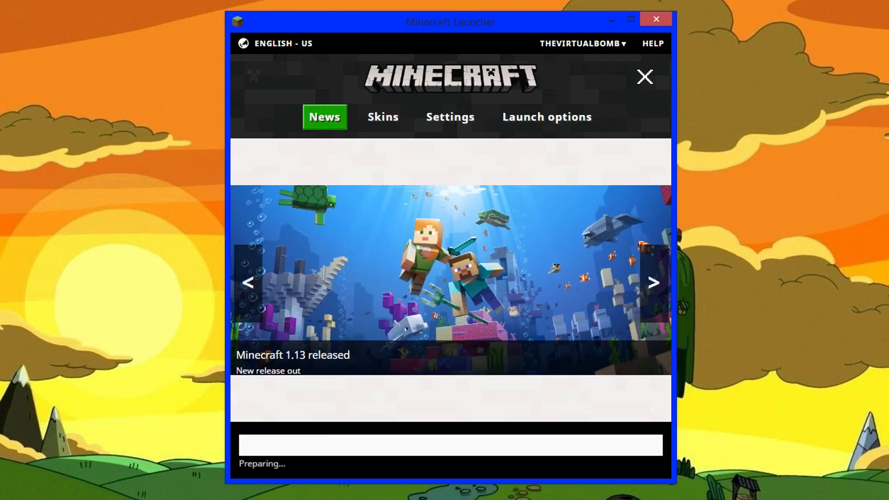
# - Relaunch Minecraft and open Options from the title screen
pyautogui.click(655, 18)
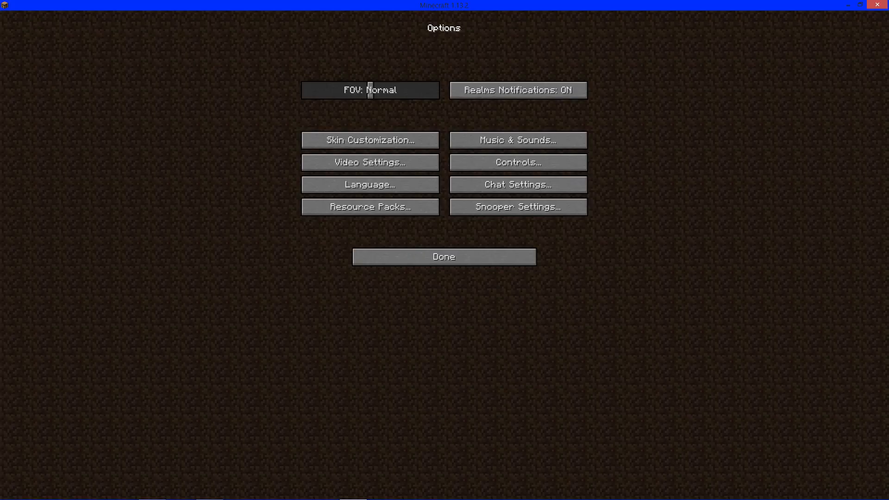
# - Browse the Details and Quality video settings, then return to the title screen
pyautogui.click(369, 162)
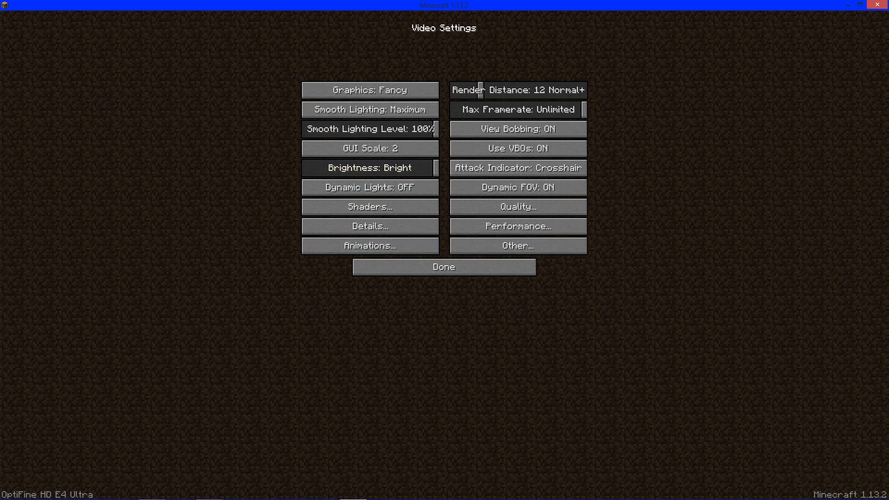
pyautogui.moveTo(368, 227)
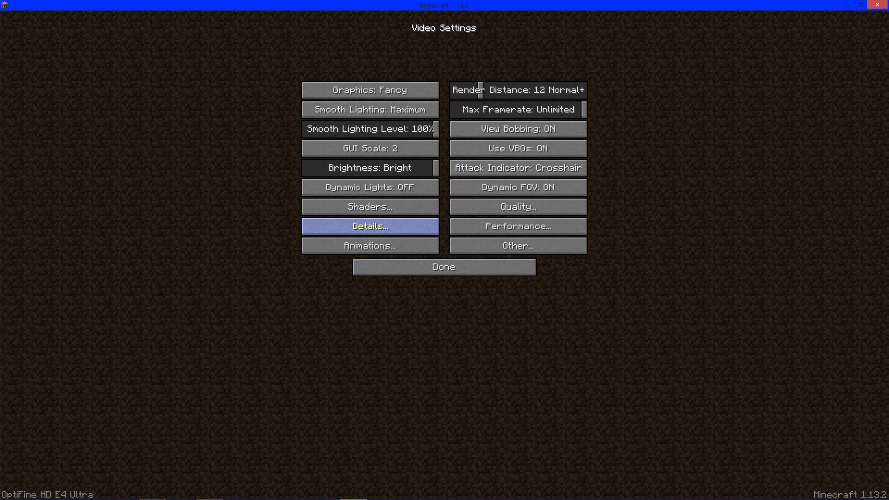
pyautogui.click(370, 226)
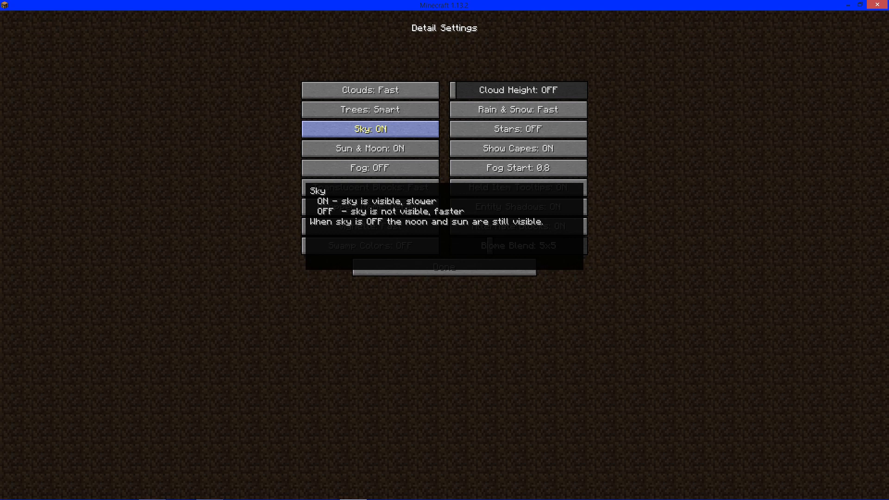
pyautogui.moveTo(517, 207)
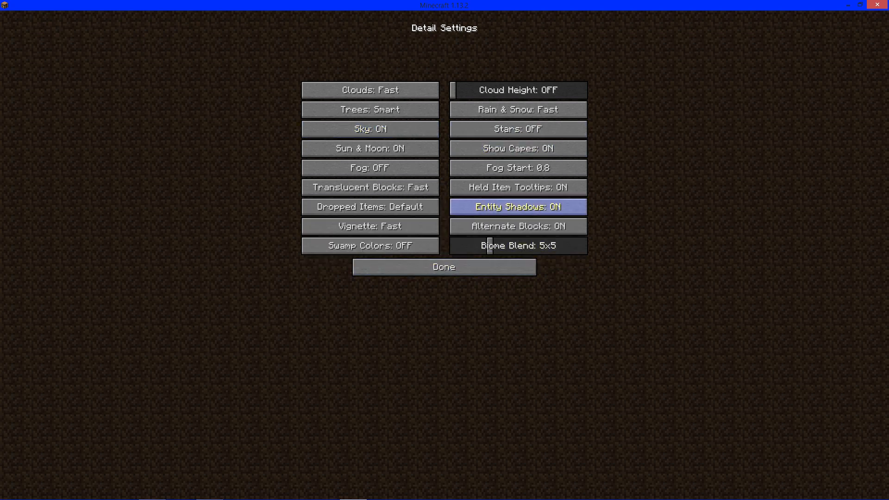
pyautogui.moveTo(443, 267)
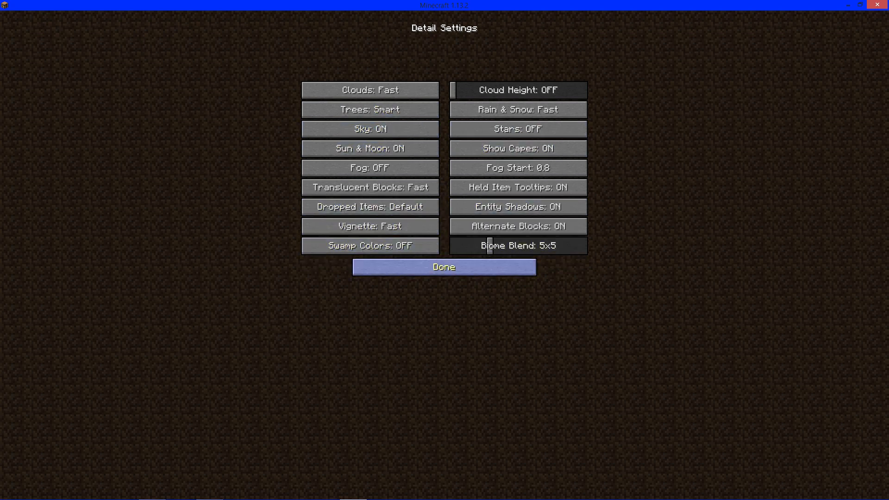
pyautogui.click(444, 266)
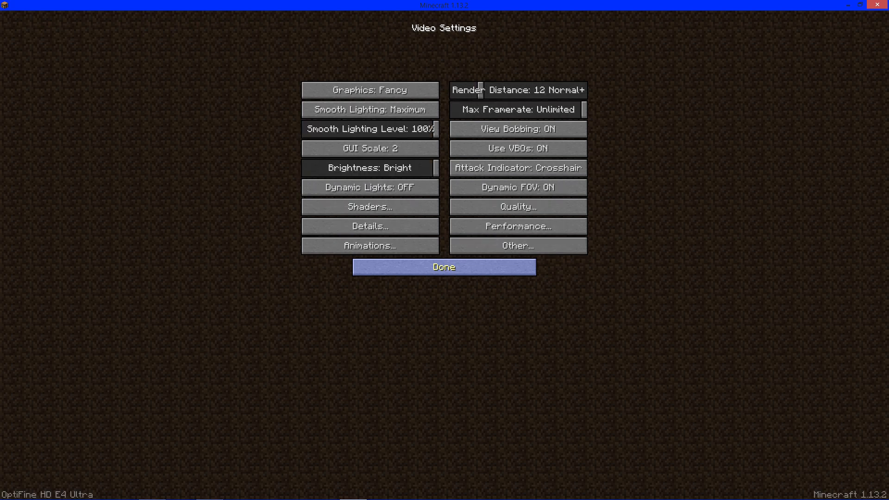
pyautogui.click(517, 207)
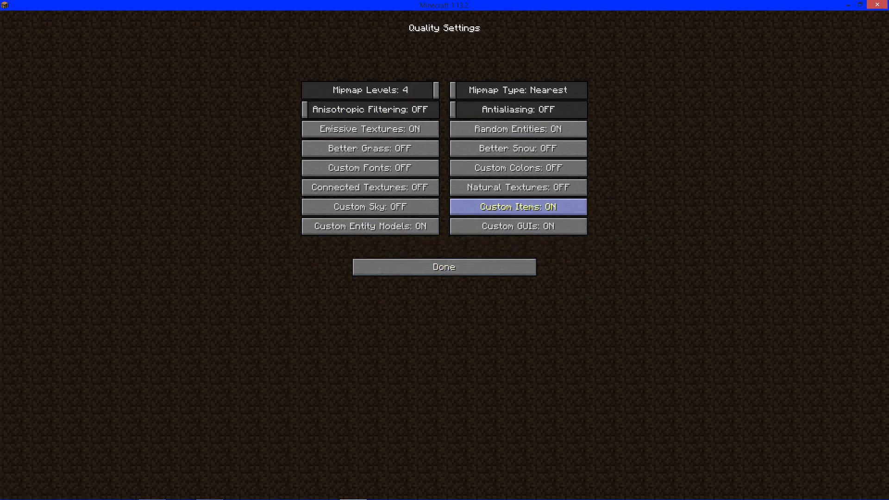
pyautogui.moveTo(369, 187)
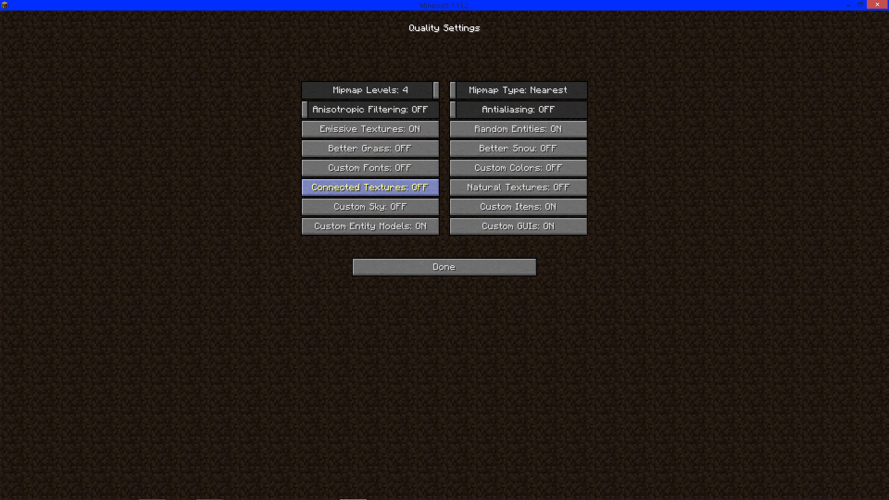
pyautogui.moveTo(517, 206)
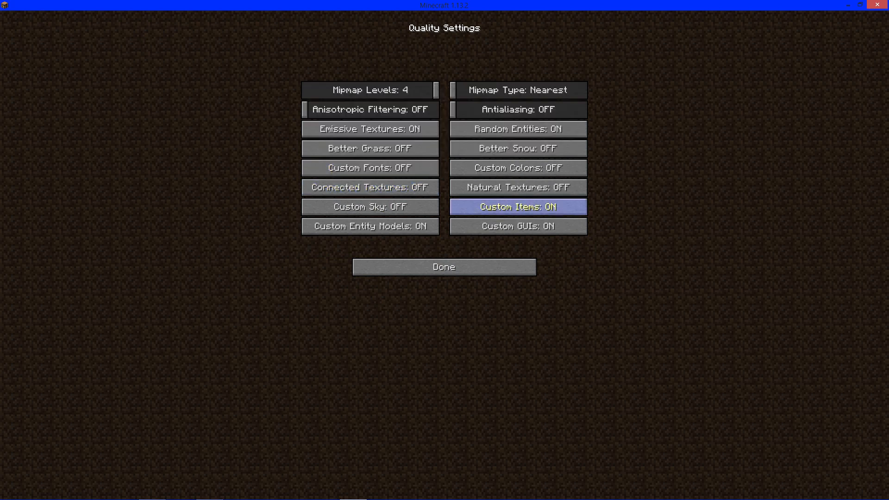
pyautogui.moveTo(444, 267)
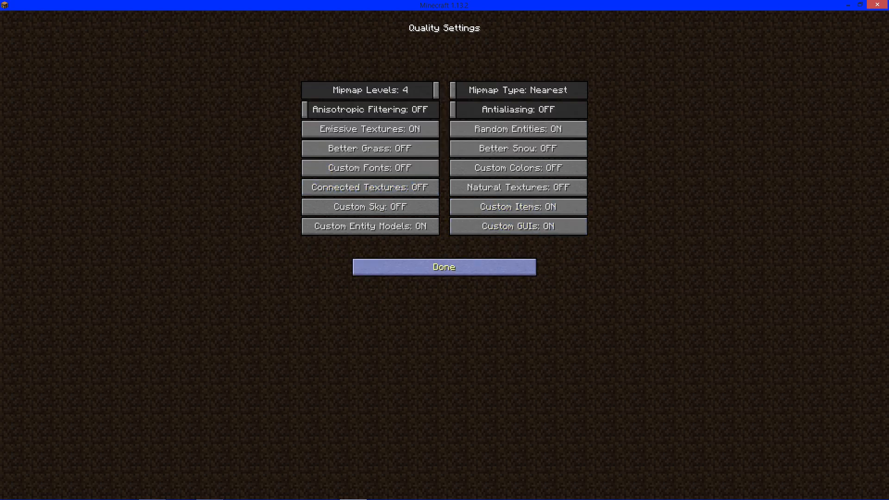
pyautogui.click(444, 267)
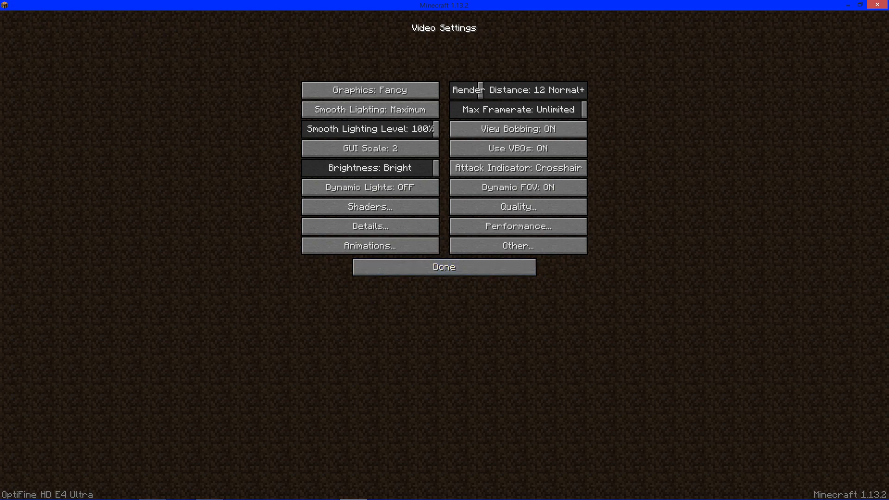
pyautogui.click(444, 267)
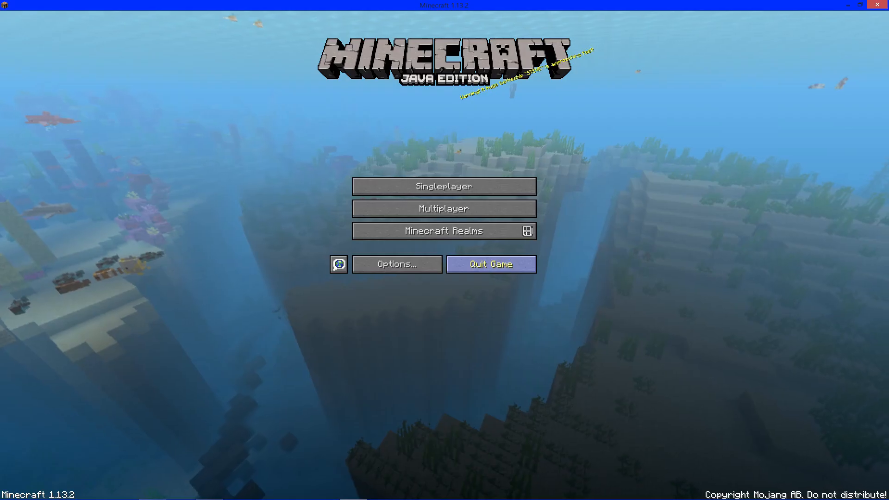
# - Load a singleplayer world and toggle the F3 debug overlay on and off
pyautogui.click(445, 186)
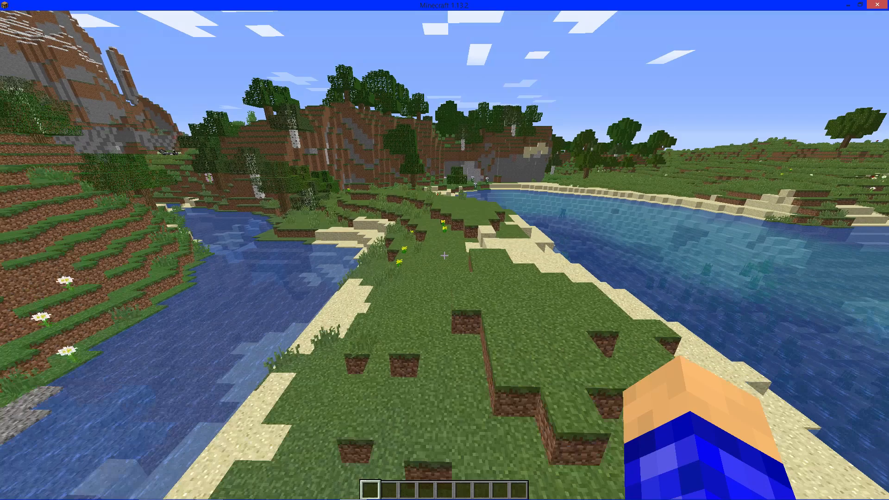
pyautogui.moveTo(444, 250)
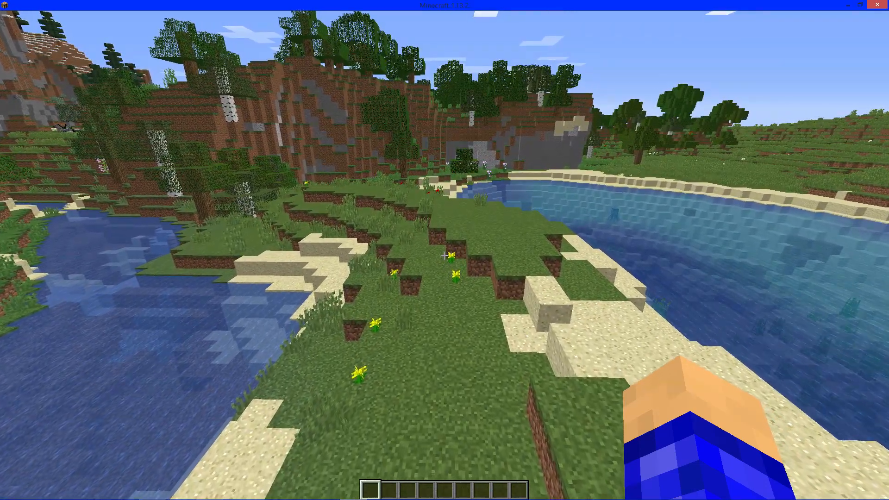
pyautogui.moveTo(445, 256)
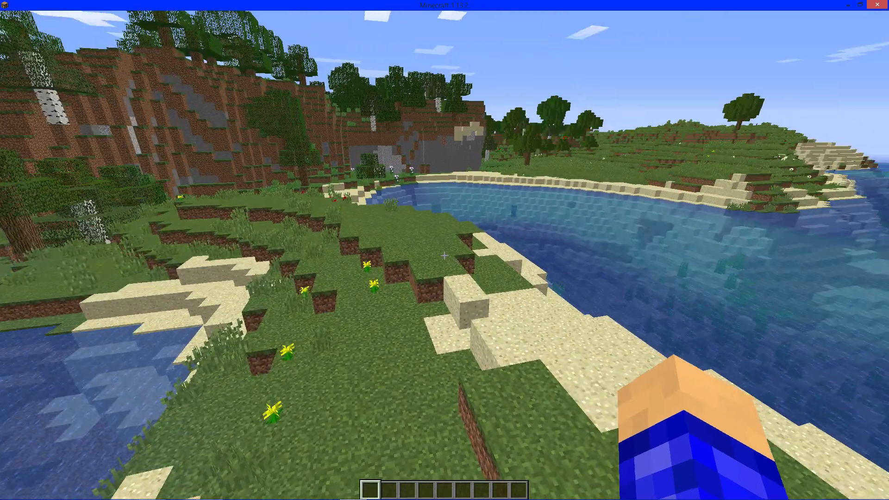
pyautogui.moveTo(444, 255)
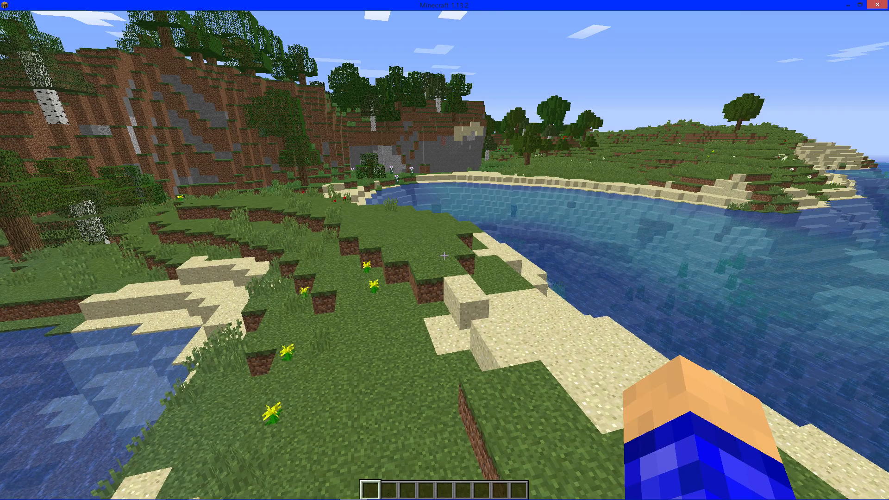
pyautogui.press('F3')
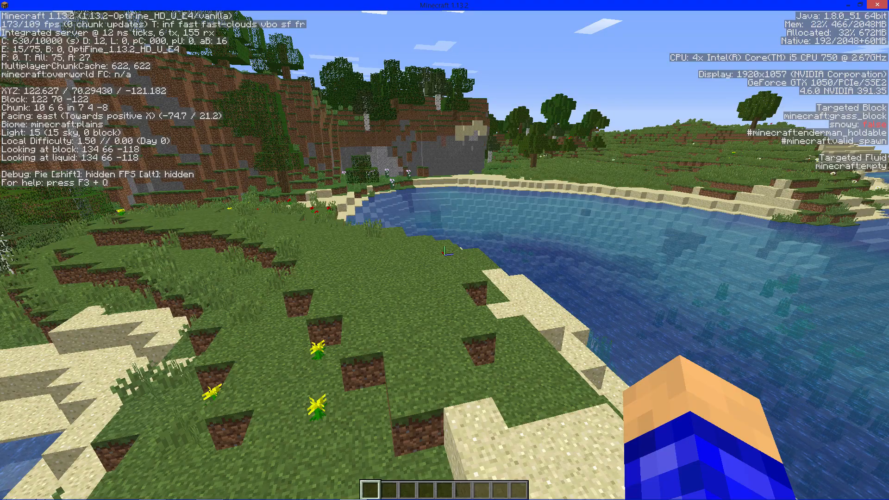
pyautogui.press('F3')
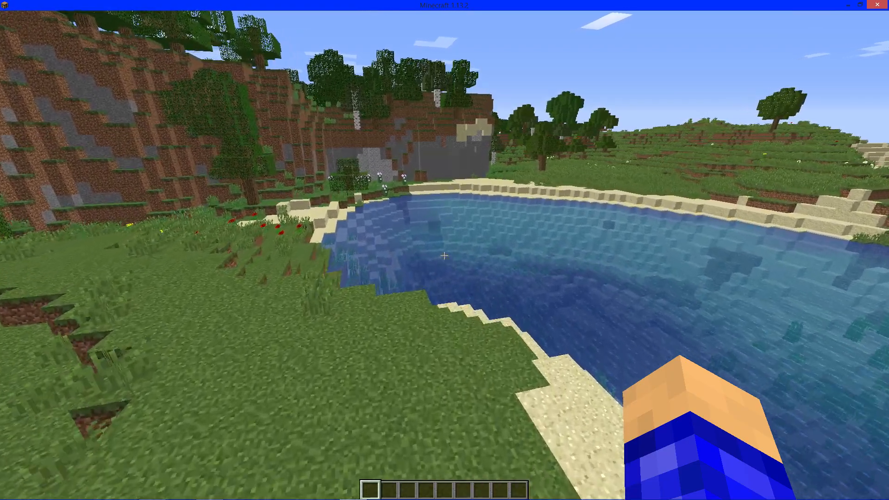
pyautogui.moveTo(445, 250)
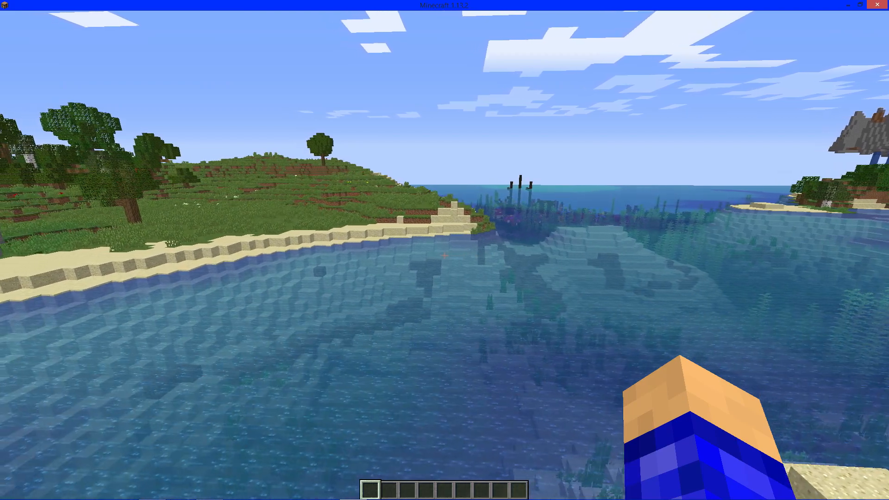
pyautogui.moveTo(445, 251)
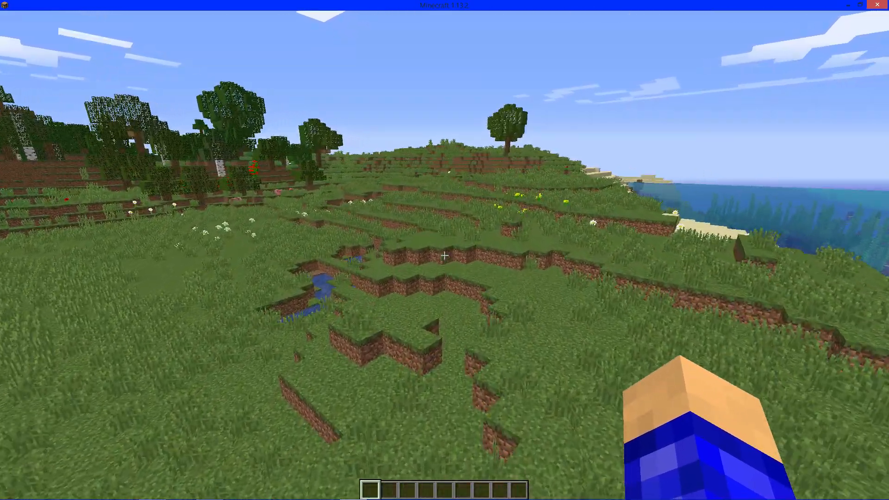
pyautogui.moveTo(445, 256)
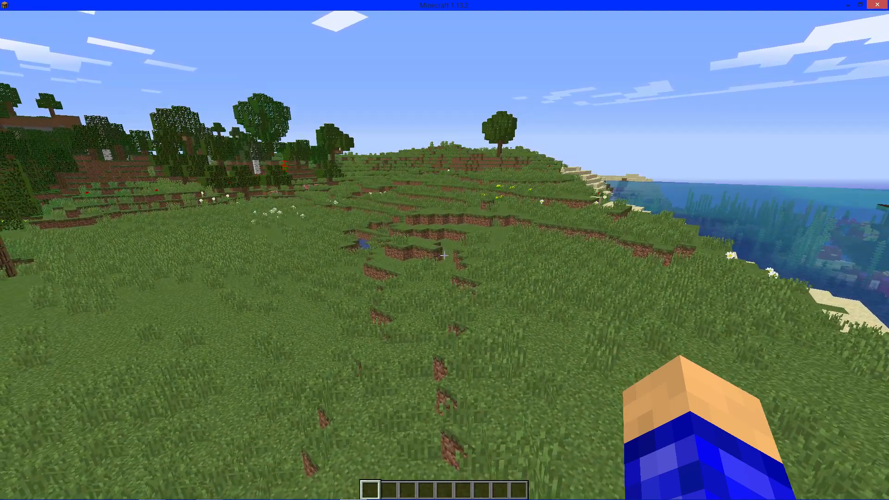
pyautogui.moveTo(444, 255)
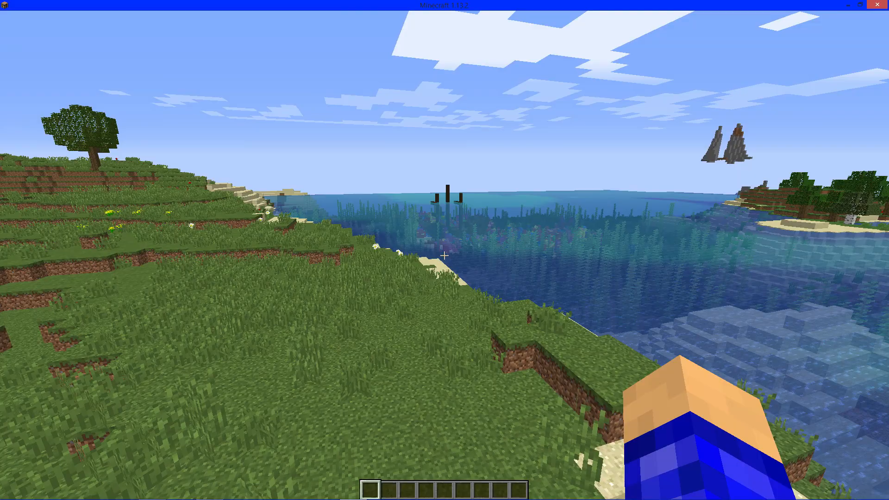